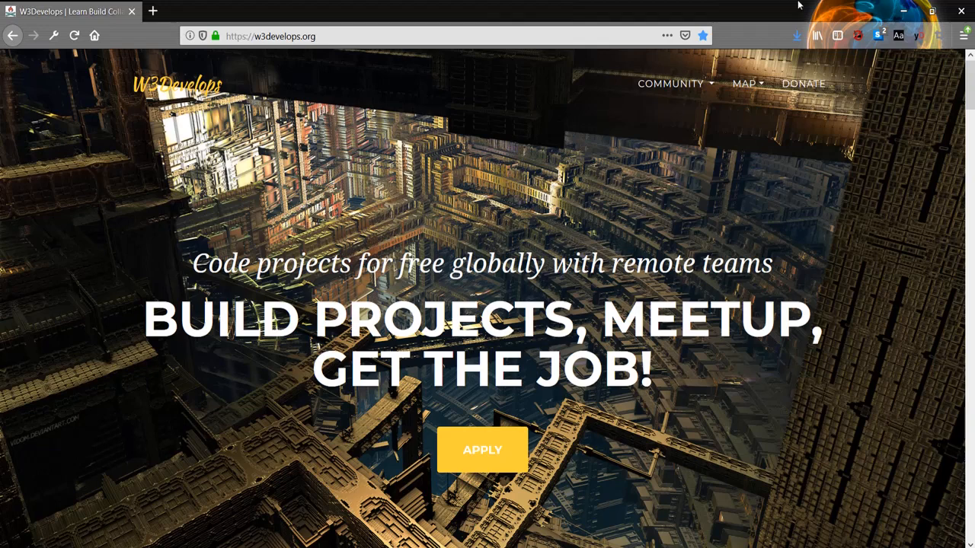
{"action": "mouse_move", "coordinate": [743, 83]}
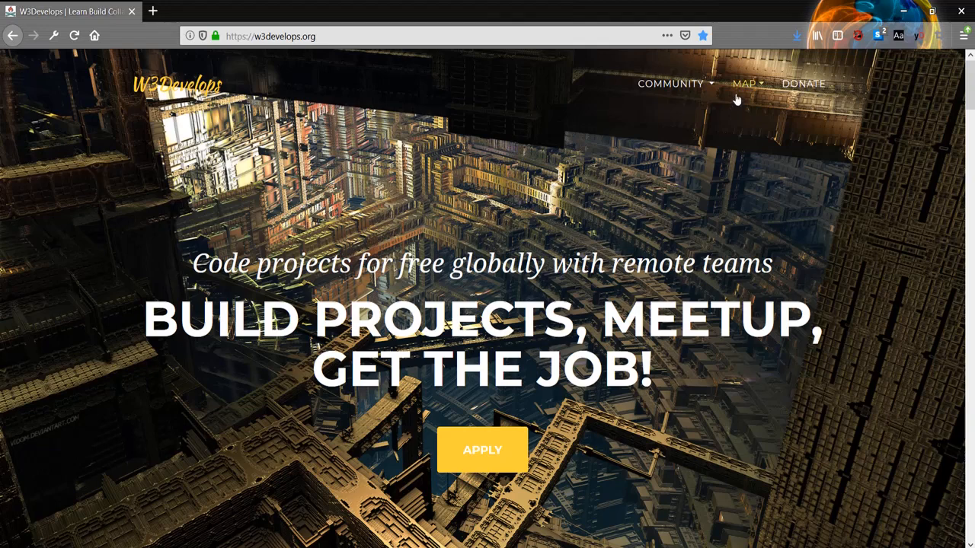
Expand the W3Develops MAP menu to list Learn, Practice, AWS Resources and Build.
{"action": "left_click", "coordinate": [744, 84]}
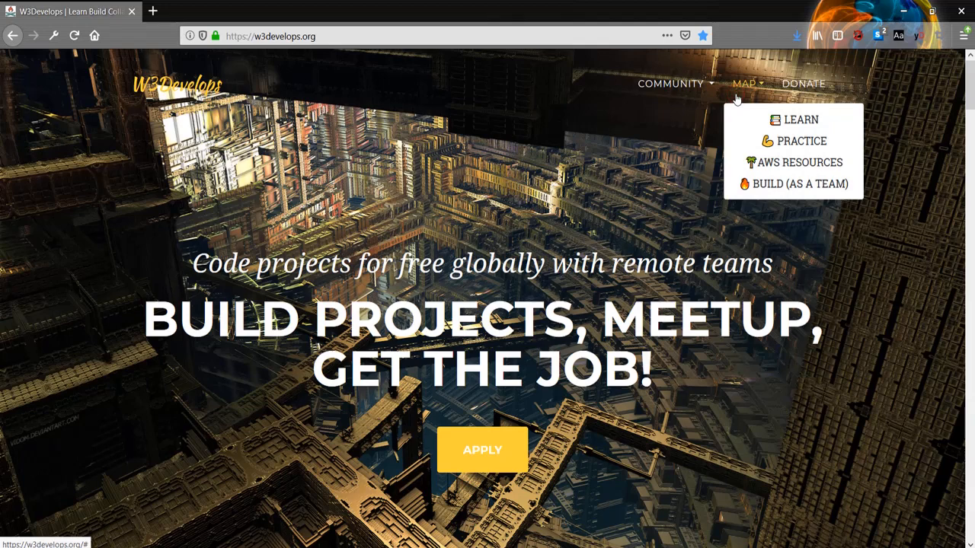
{"action": "mouse_move", "coordinate": [801, 119]}
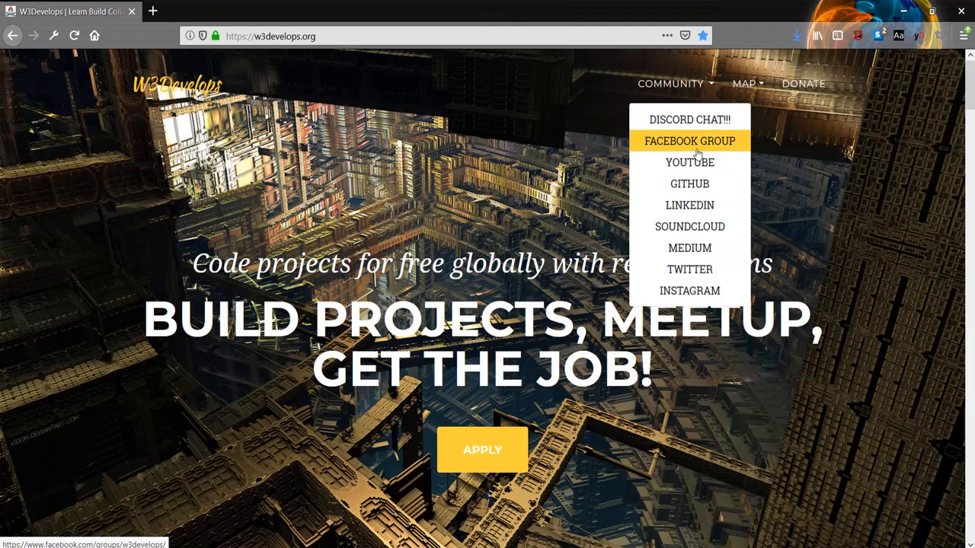
Open the w3Develops YouTube channel's Playlists tab and scroll the Created playlists row right.
{"action": "left_click", "coordinate": [689, 163]}
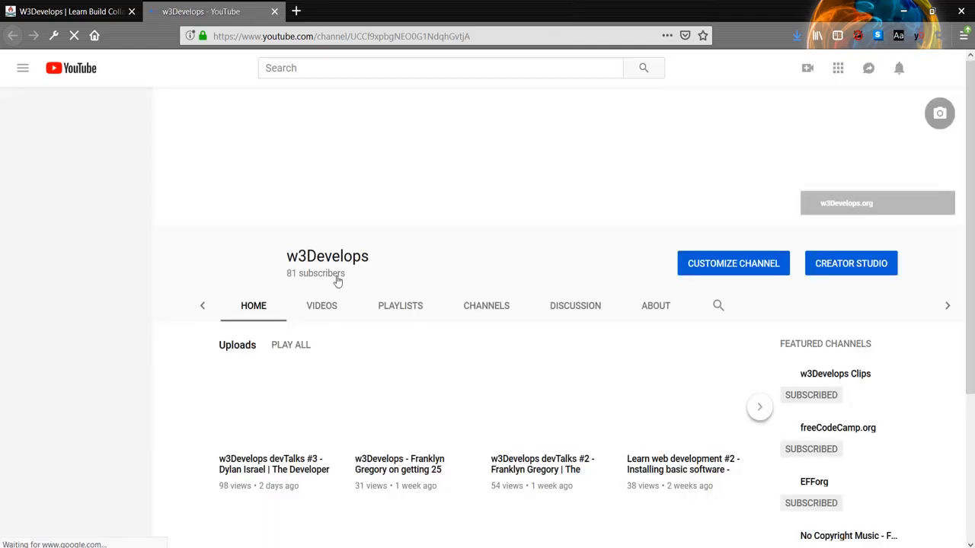
{"action": "left_click", "coordinate": [400, 305]}
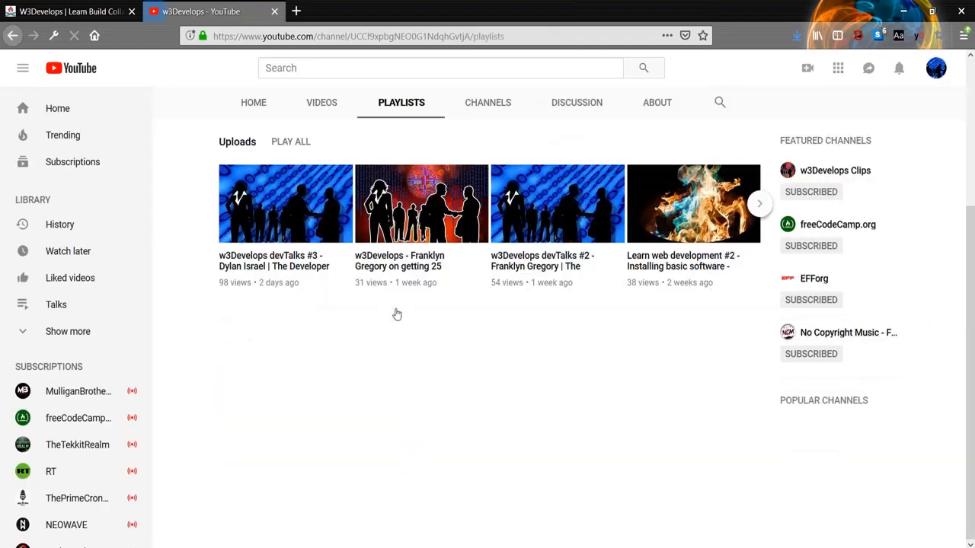
{"action": "left_click", "coordinate": [74, 36]}
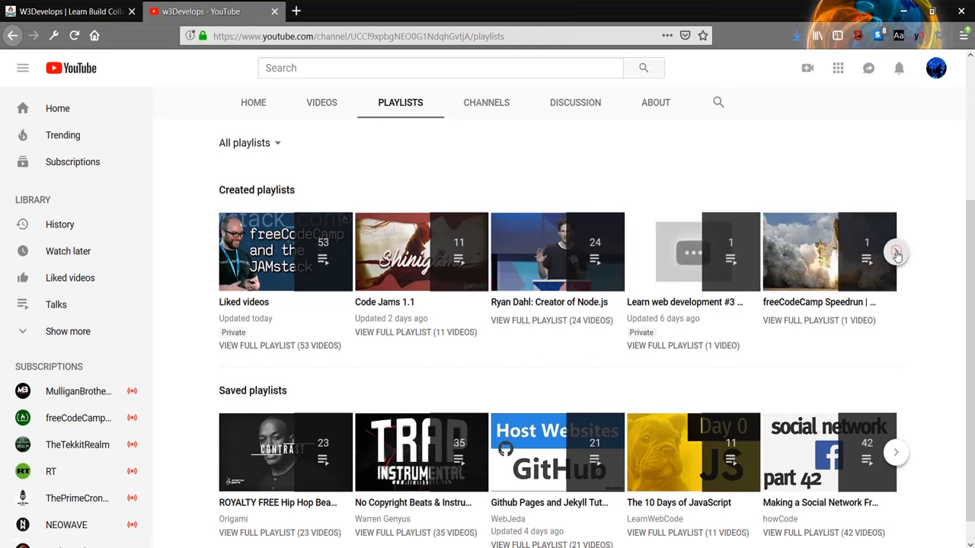
{"action": "left_click", "coordinate": [896, 252]}
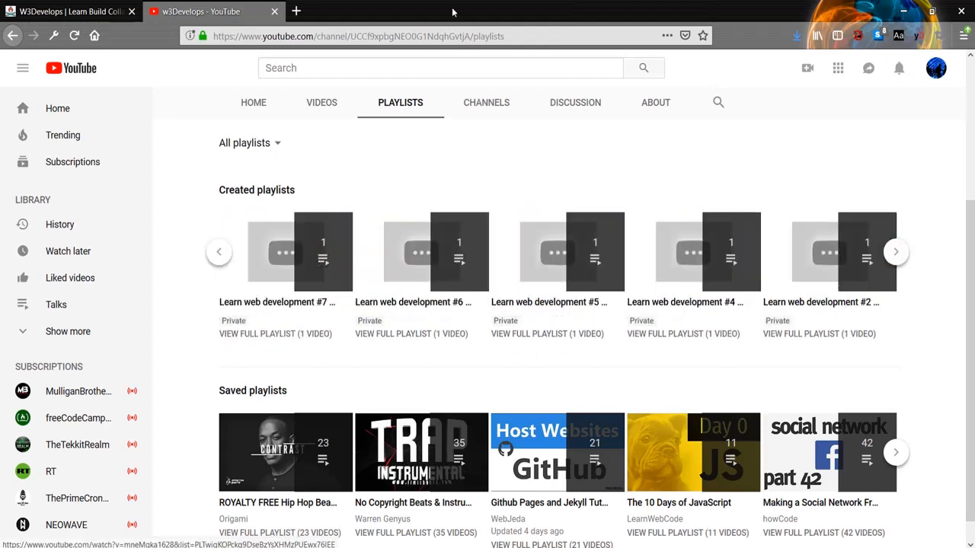
Go from W3Develops MAP > LEARN to MDN's Learn web development page and scroll past the welcome.
{"action": "left_click", "coordinate": [69, 12]}
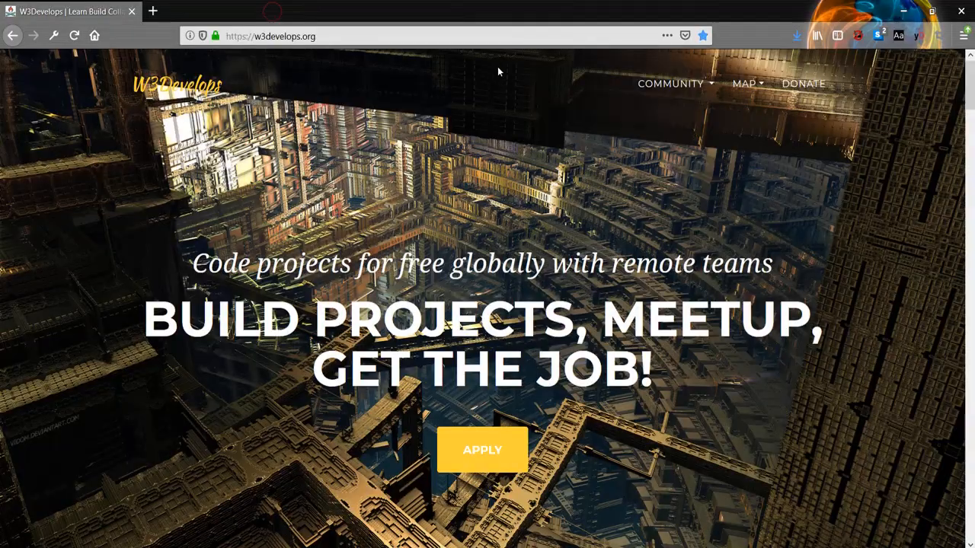
{"action": "left_click", "coordinate": [744, 84]}
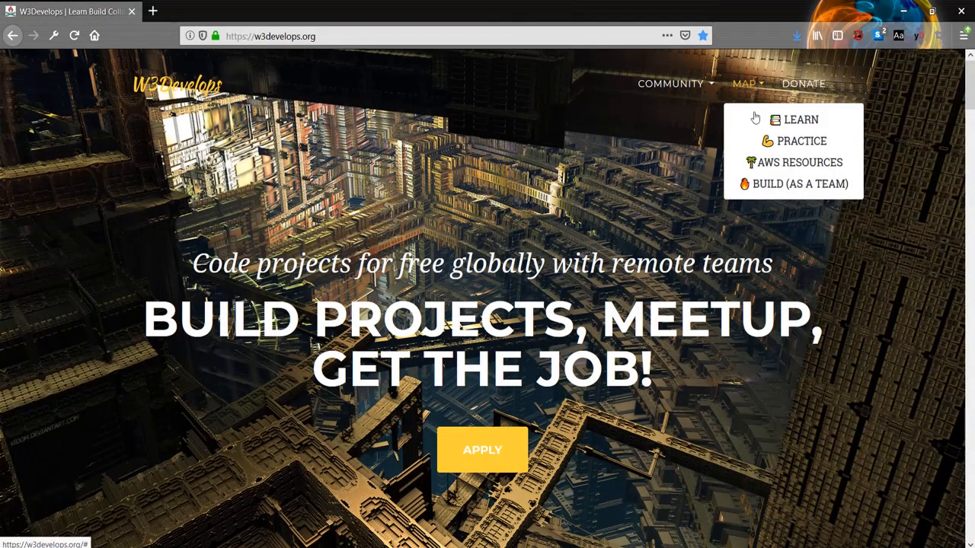
{"action": "left_click", "coordinate": [800, 119]}
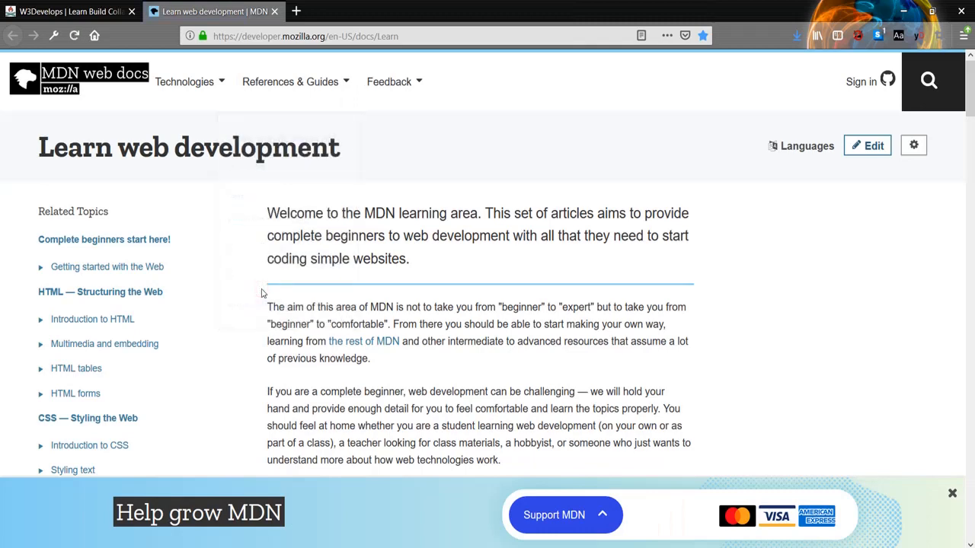
{"action": "scroll", "scroll_direction": "down", "scroll_amount": 3}
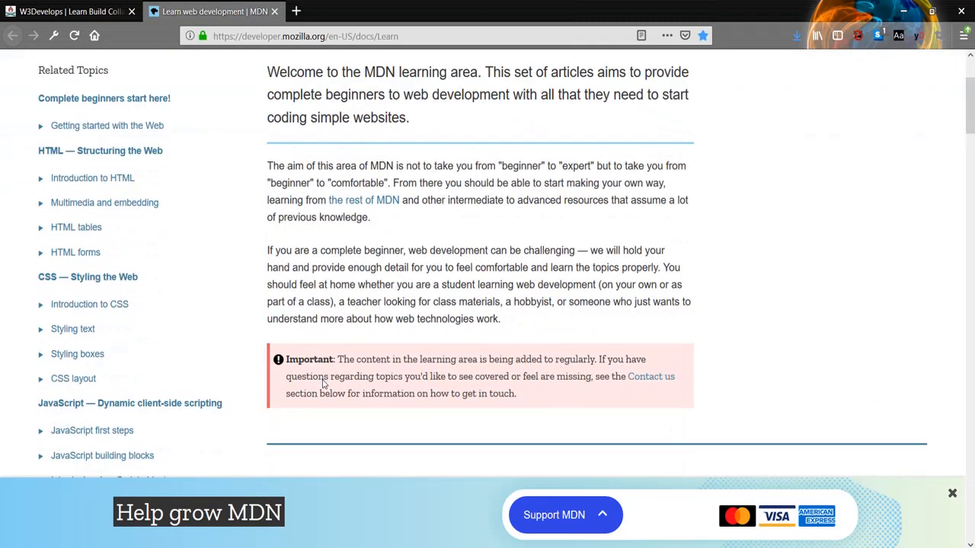
{"action": "mouse_move", "coordinate": [129, 402]}
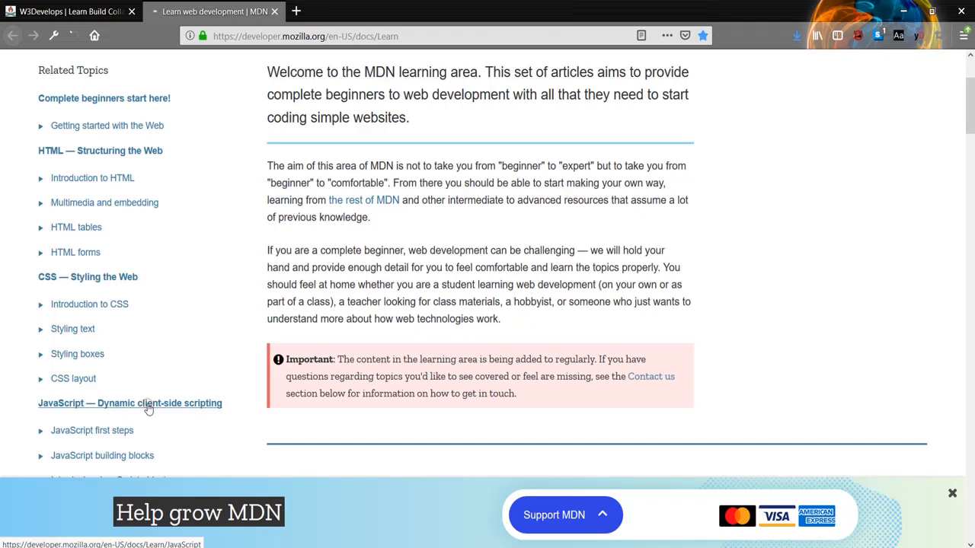
Open 'JavaScript — Dynamic client-side scripting' from the Related Topics sidebar.
{"action": "left_click", "coordinate": [129, 403]}
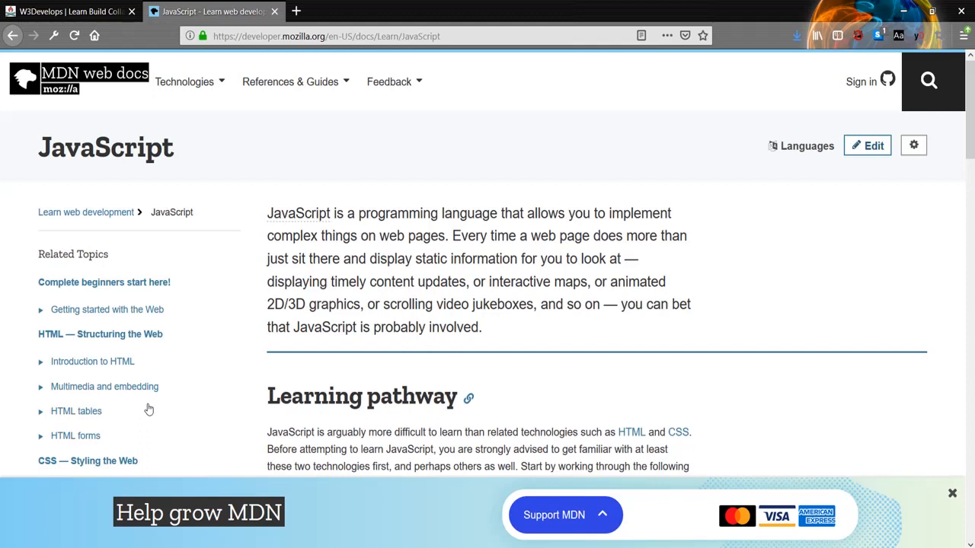
{"action": "mouse_move", "coordinate": [33, 36]}
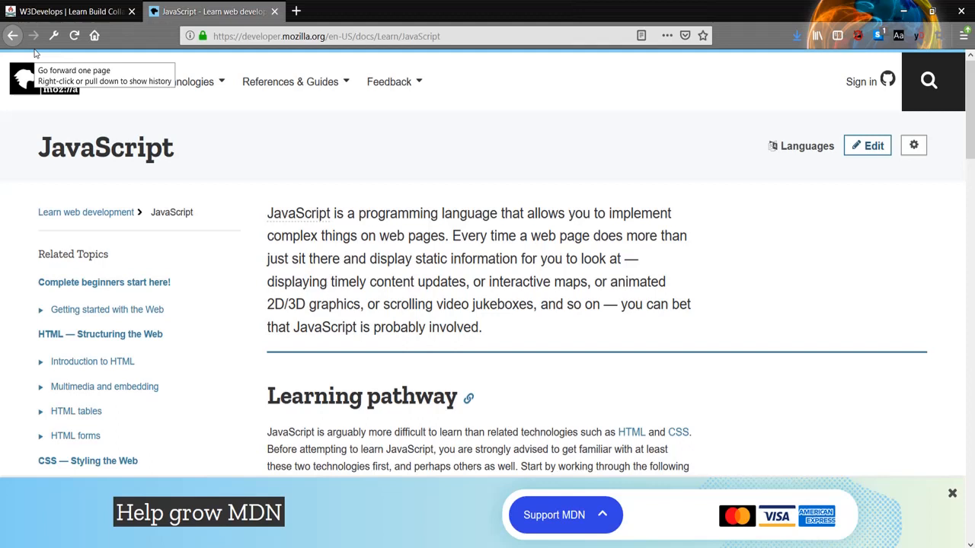
{"action": "mouse_move", "coordinate": [360, 465]}
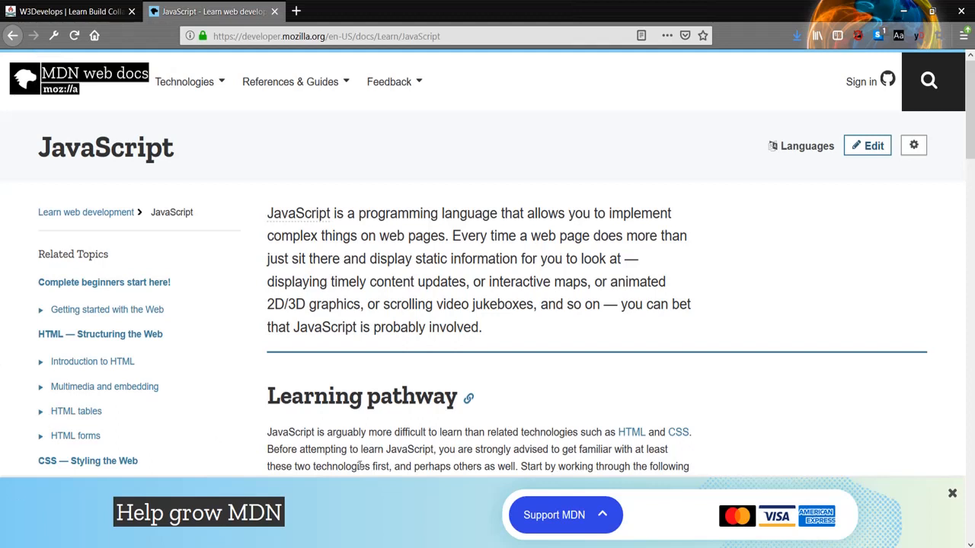
{"action": "mouse_move", "coordinate": [934, 499]}
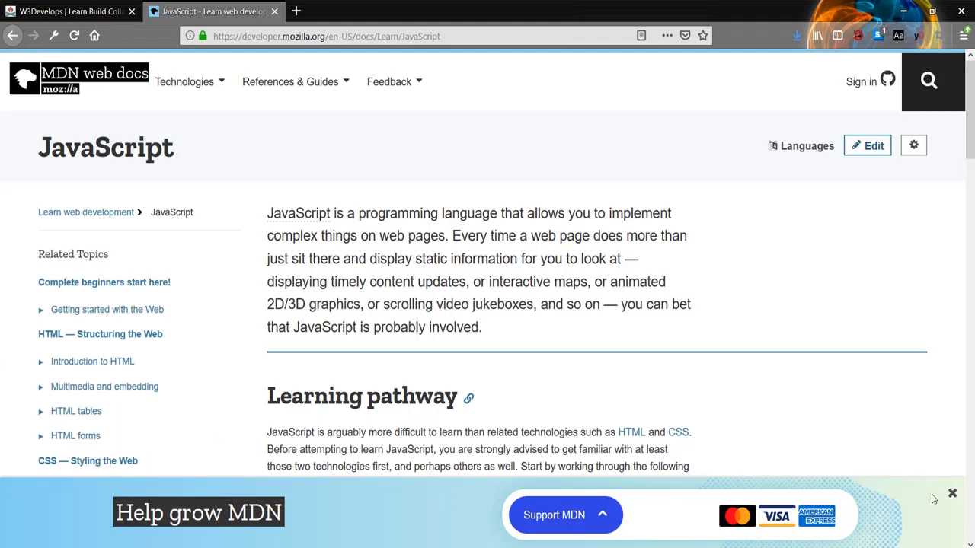
Dismiss the Help grow MDN banner and scroll to the JavaScript first steps and building blocks modules.
{"action": "left_click", "coordinate": [952, 494]}
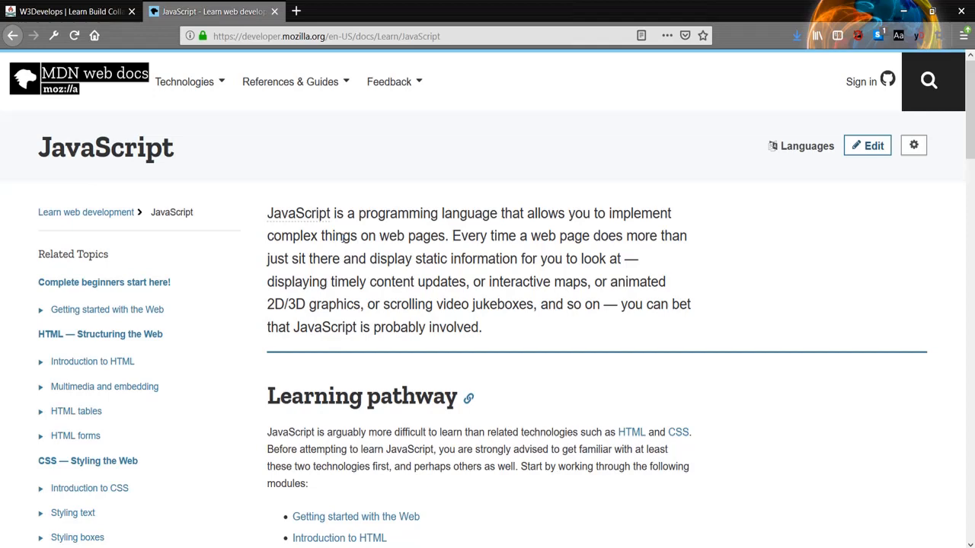
{"action": "scroll", "scroll_direction": "down", "scroll_amount": 3}
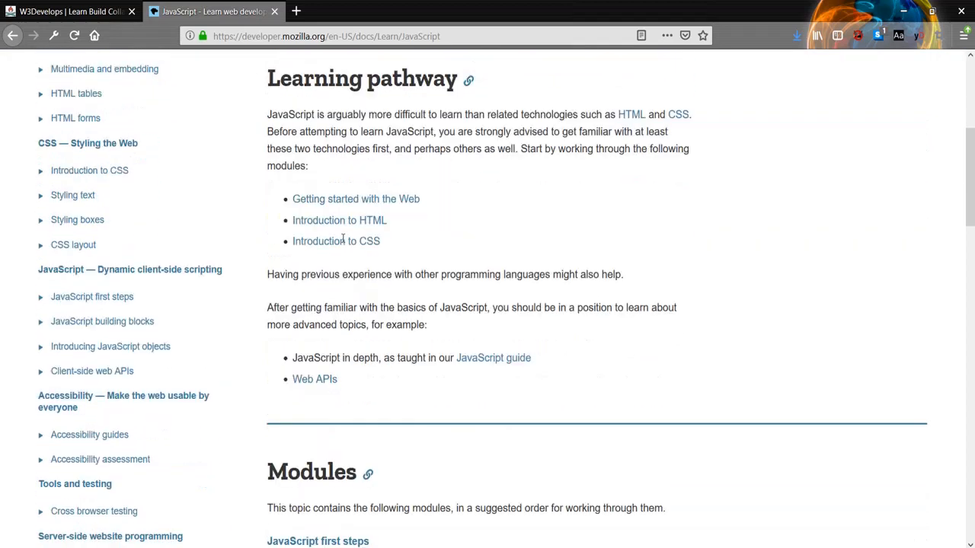
{"action": "mouse_move", "coordinate": [336, 241]}
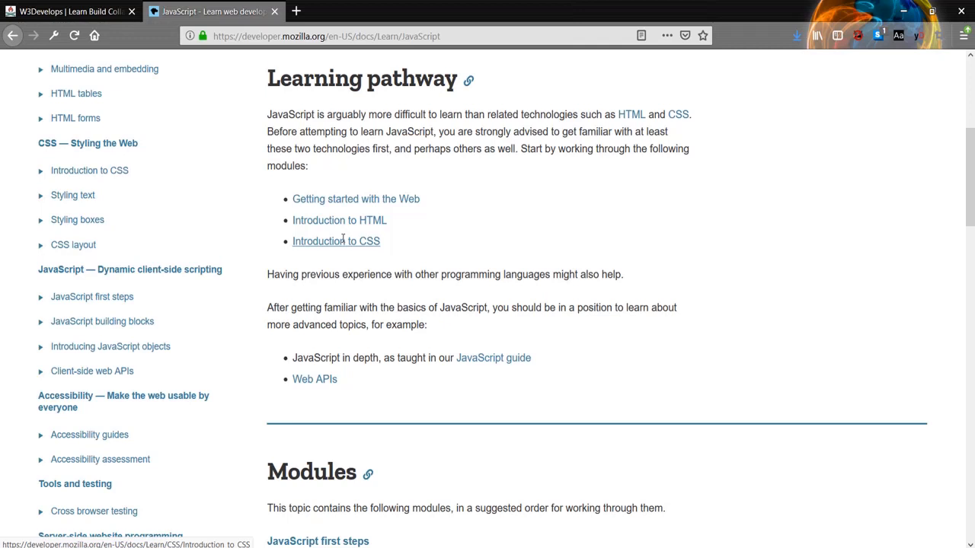
{"action": "scroll", "scroll_direction": "down", "scroll_amount": 3}
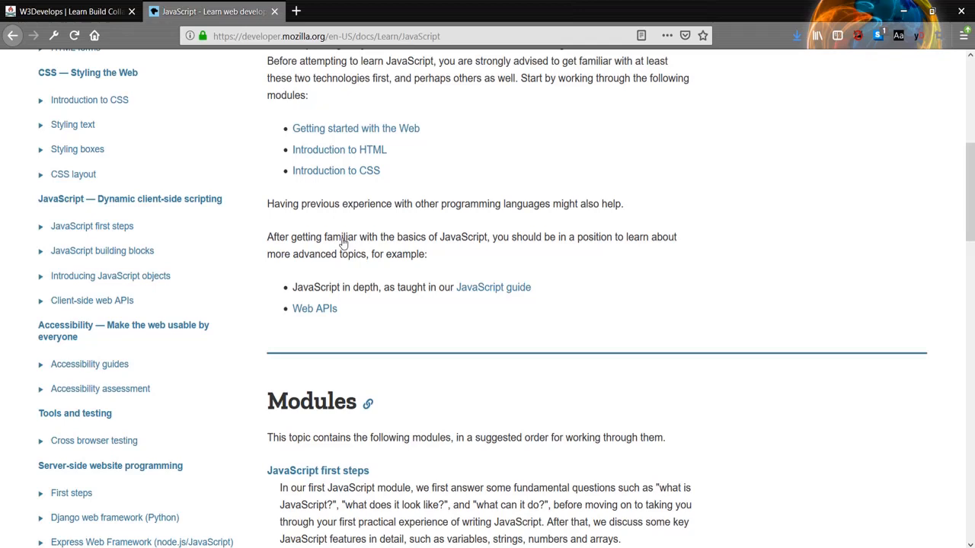
{"action": "scroll", "scroll_direction": "down", "scroll_amount": 3}
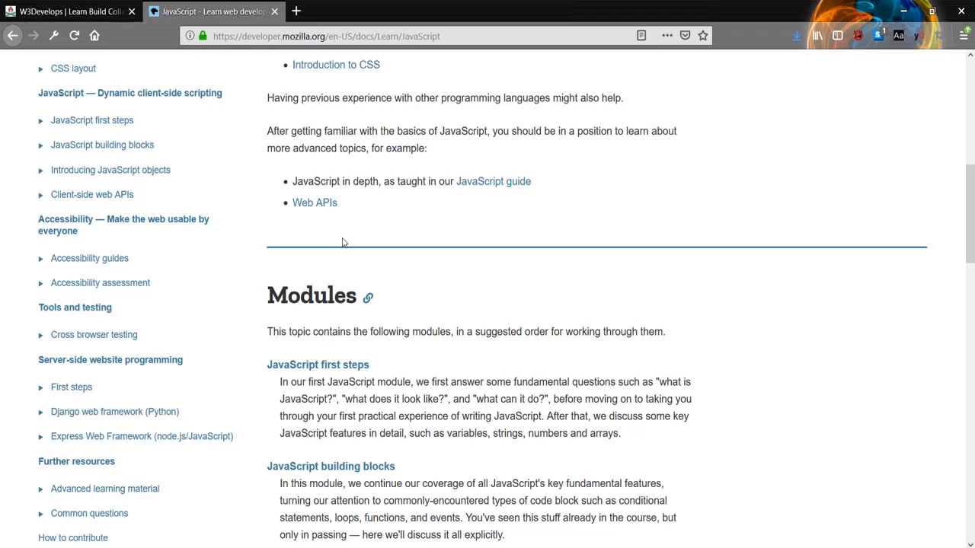
Scroll down to the Introducing JavaScript objects and Client-side web APIs module descriptions.
{"action": "scroll", "scroll_direction": "down", "scroll_amount": 3}
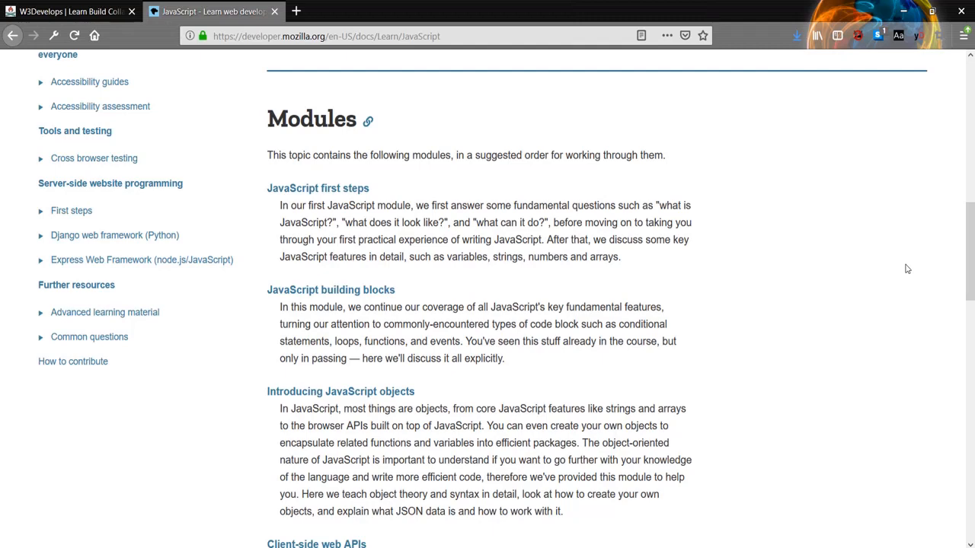
{"action": "scroll", "scroll_direction": "down", "scroll_amount": 3}
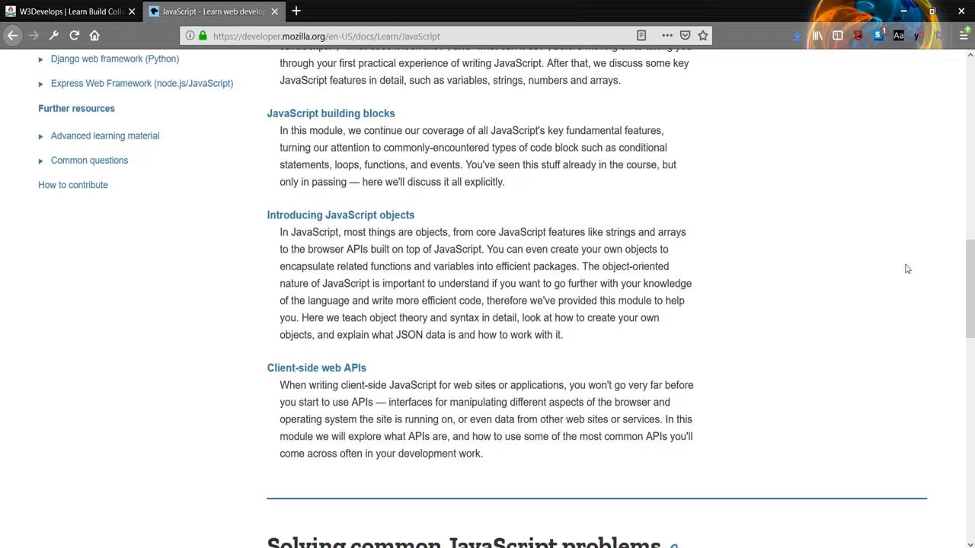
Scroll down until the Solving common JavaScript problems heading and paragraph are in view.
{"action": "scroll", "scroll_direction": "down", "scroll_amount": 3}
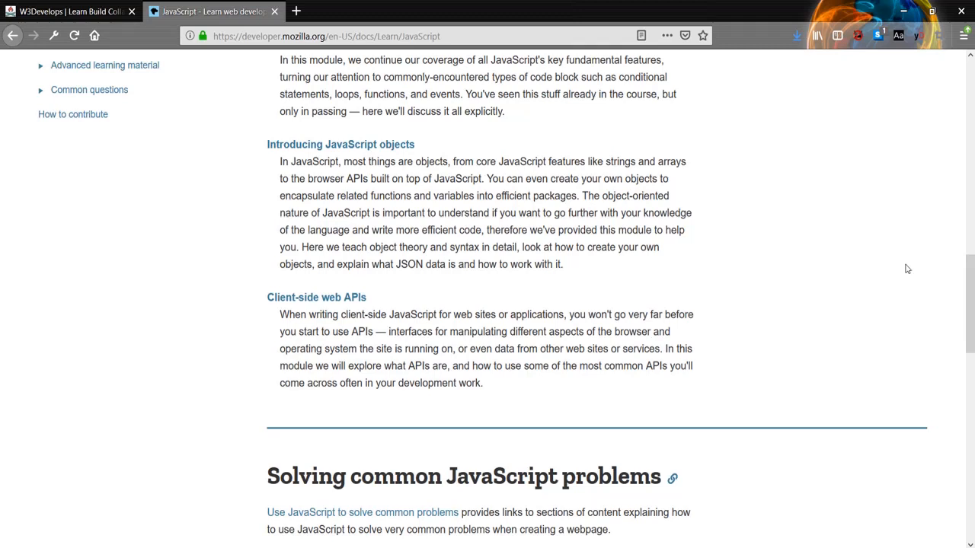
{"action": "scroll", "scroll_direction": "down", "scroll_amount": 3}
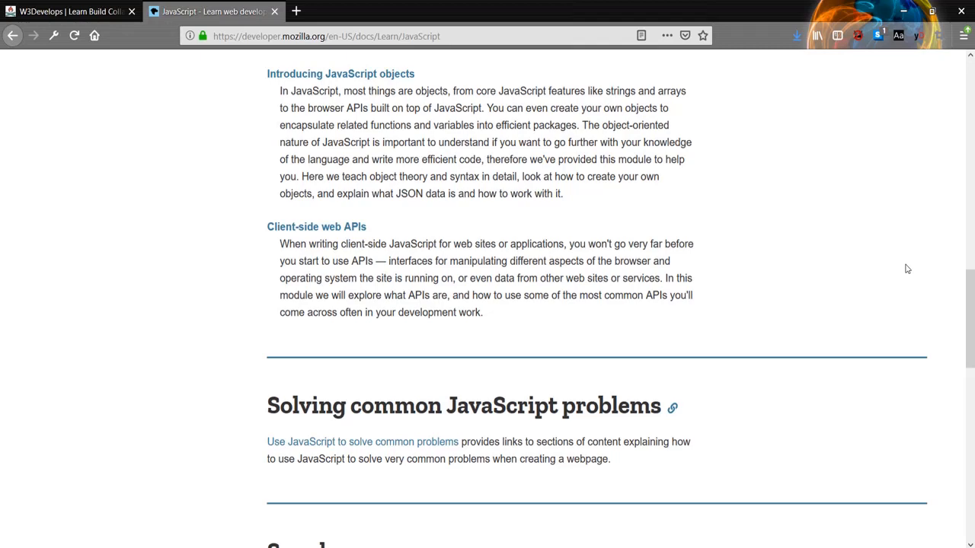
Scroll to the See also section and page tags, then back up slightly.
{"action": "scroll", "scroll_direction": "down", "scroll_amount": 3}
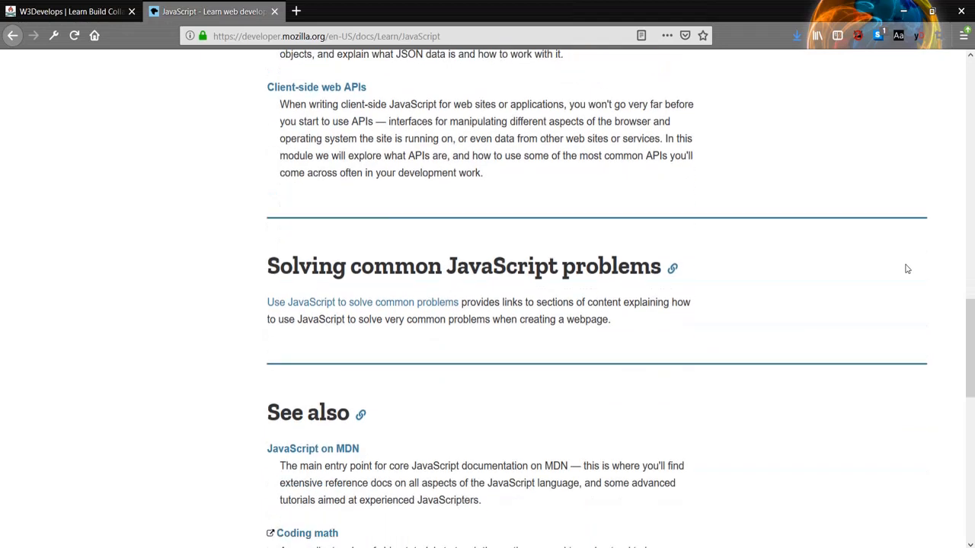
{"action": "scroll", "scroll_direction": "down", "scroll_amount": 3}
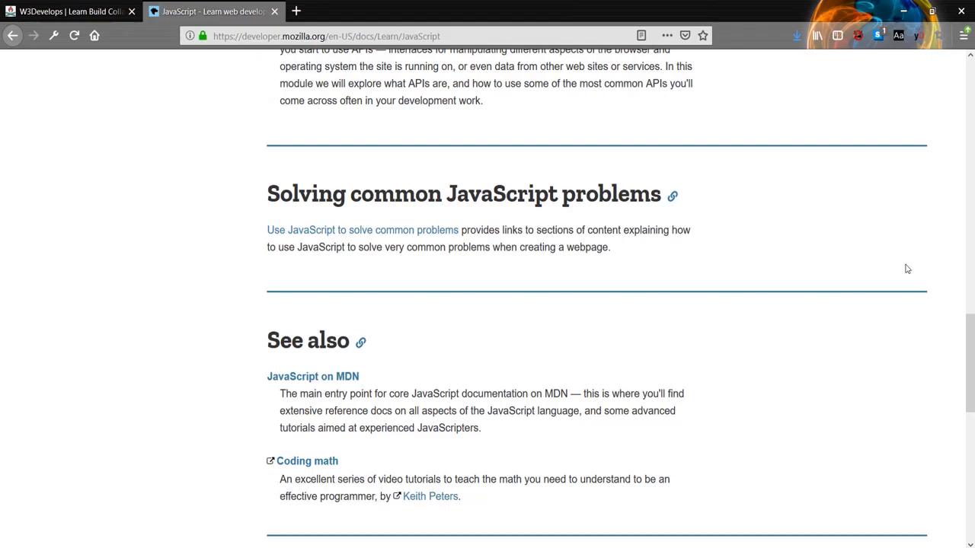
{"action": "scroll", "scroll_direction": "down", "scroll_amount": 3}
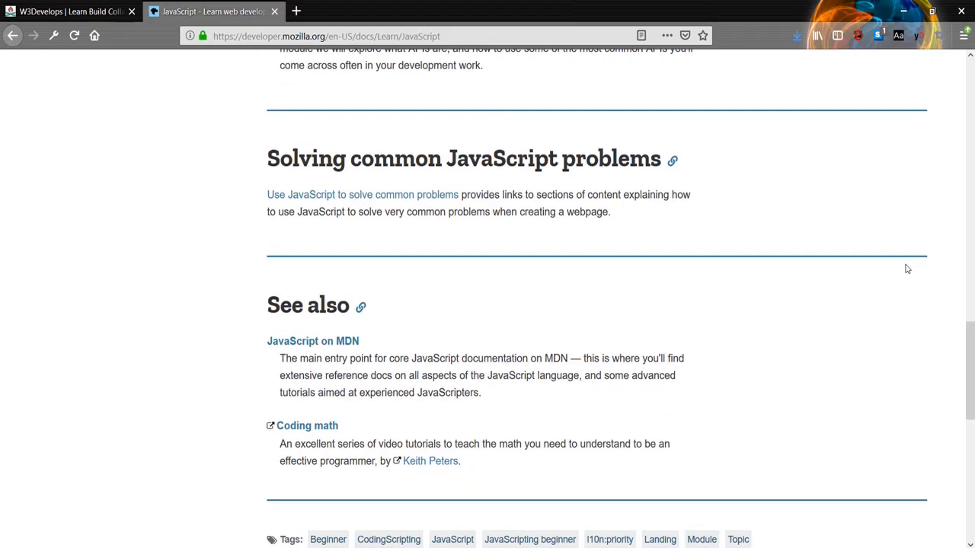
{"action": "scroll", "scroll_direction": "up", "scroll_amount": 3}
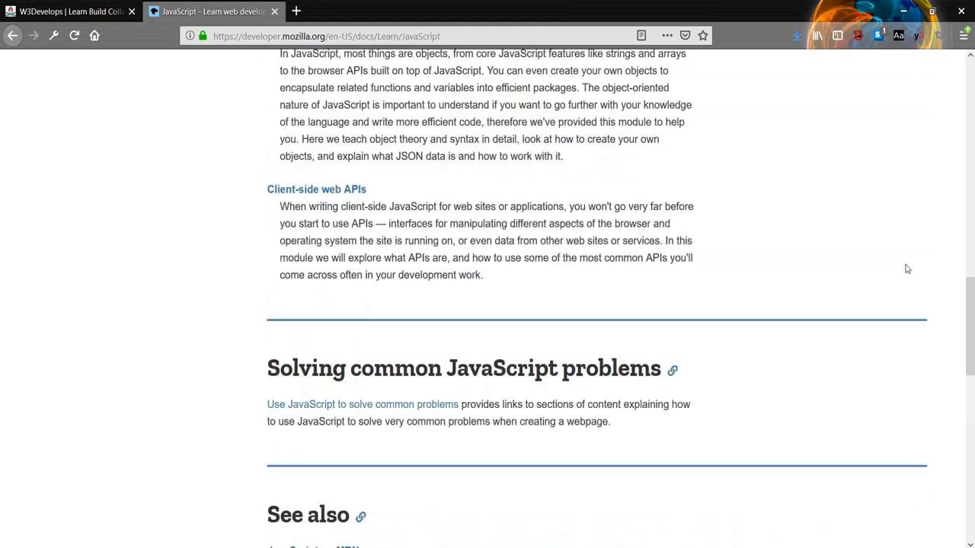
Expand JavaScript first steps in the left sidebar to list its articles.
{"action": "scroll", "scroll_direction": "up", "scroll_amount": 3}
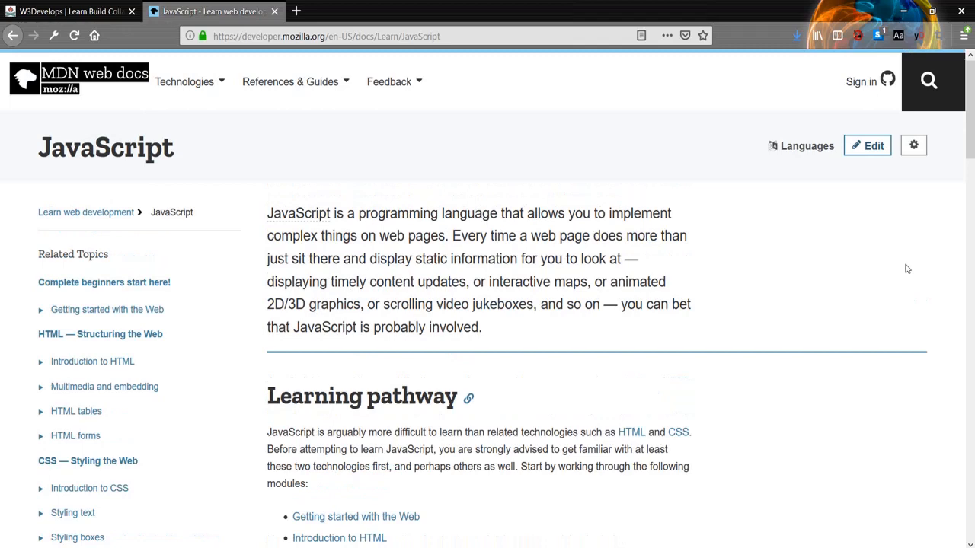
{"action": "scroll", "scroll_direction": "down", "scroll_amount": 3}
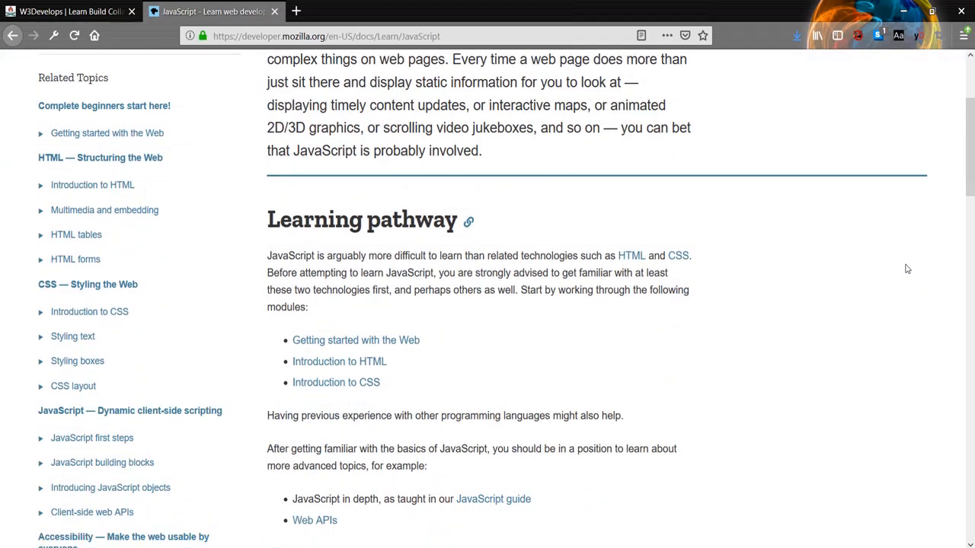
{"action": "scroll", "scroll_direction": "down", "scroll_amount": 3}
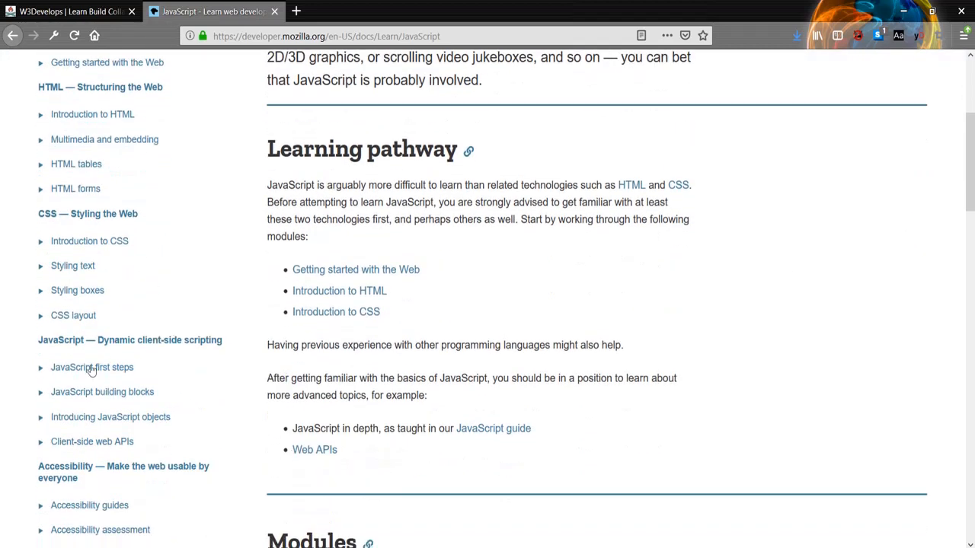
{"action": "left_click", "coordinate": [91, 367]}
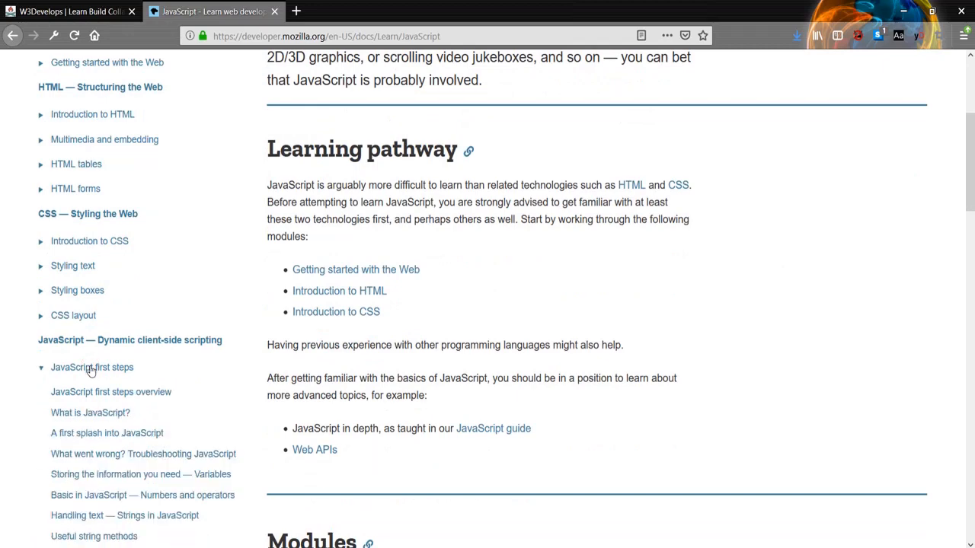
{"action": "mouse_move", "coordinate": [111, 391]}
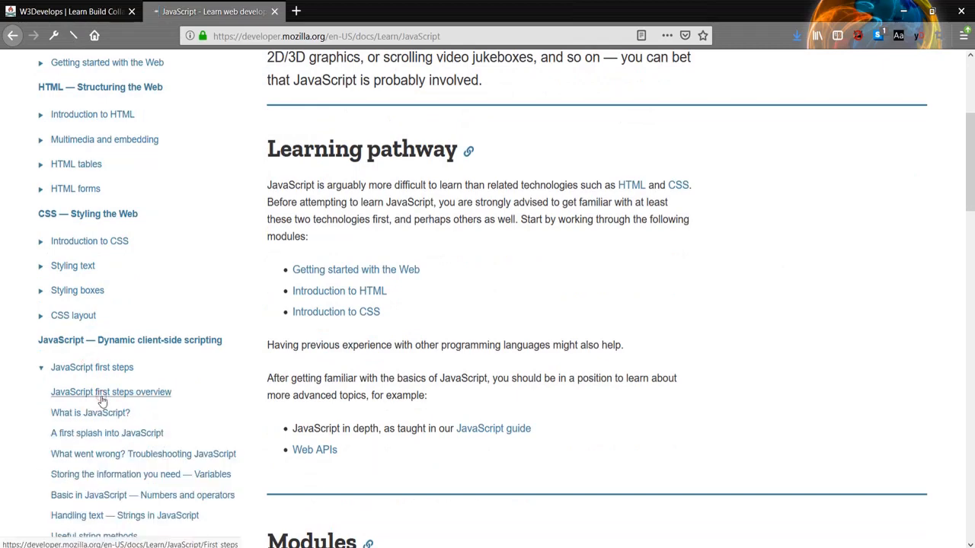